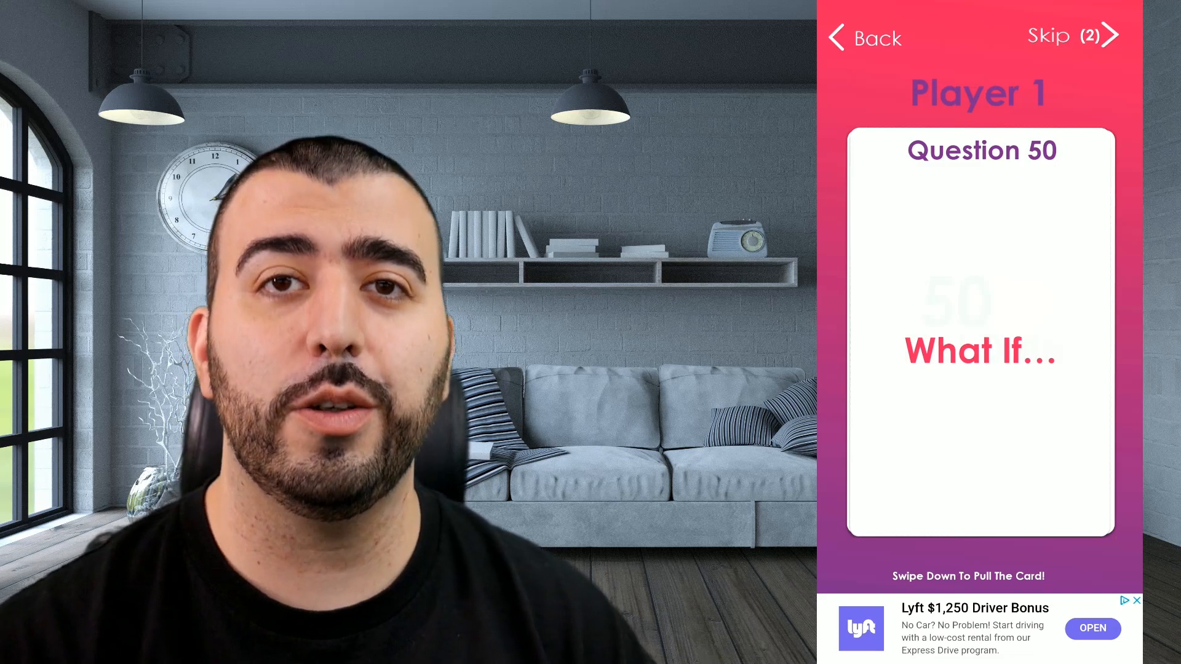
# Skip the Question 50 card, leaving one skip and a fresh face-down deck card
pyautogui.click(1075, 35)
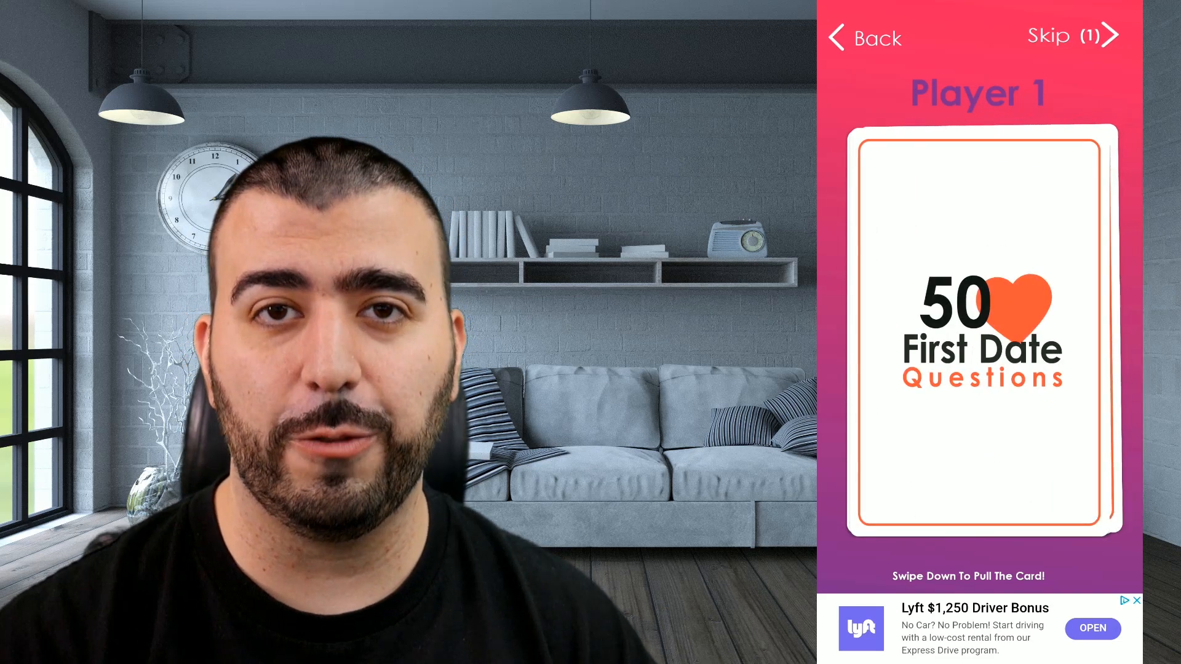